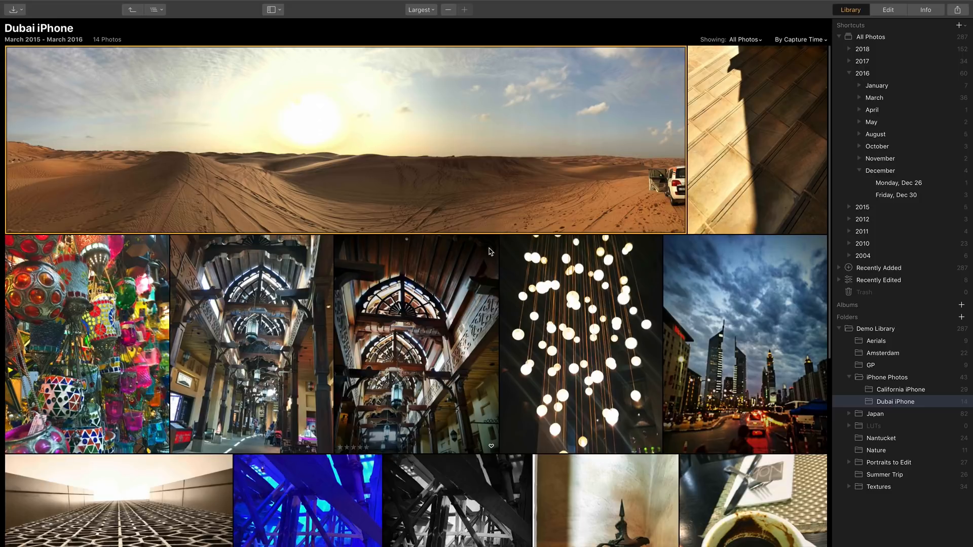
mouse_move(889, 62)
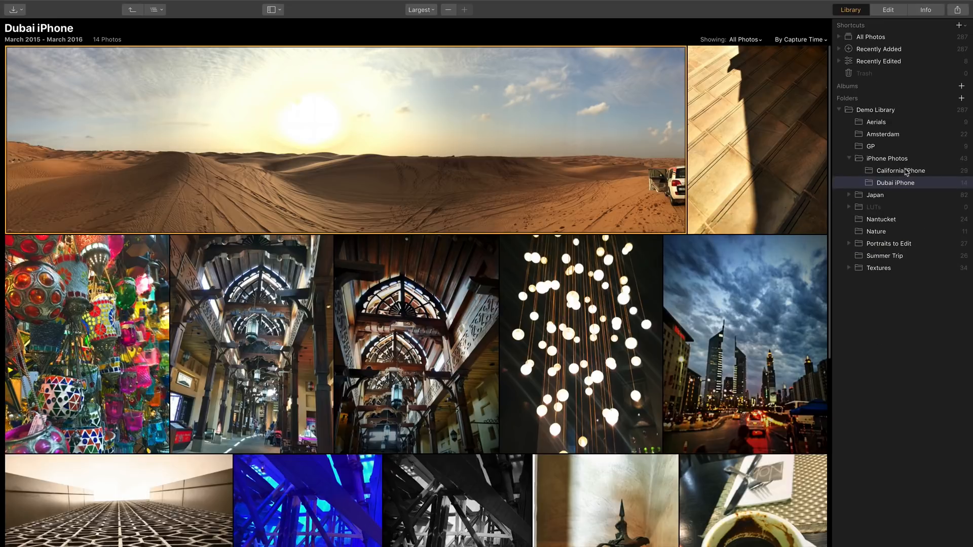
mouse_move(886, 141)
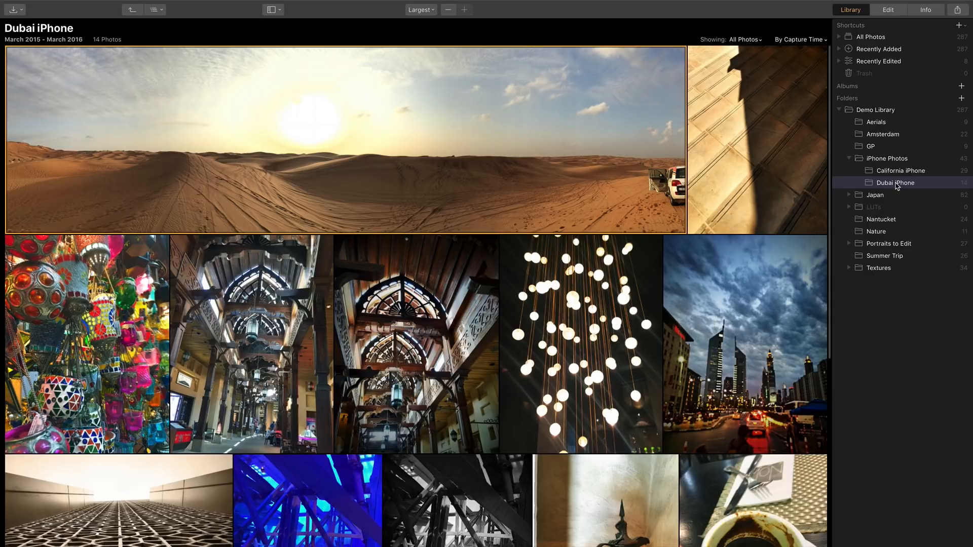
mouse_move(801, 147)
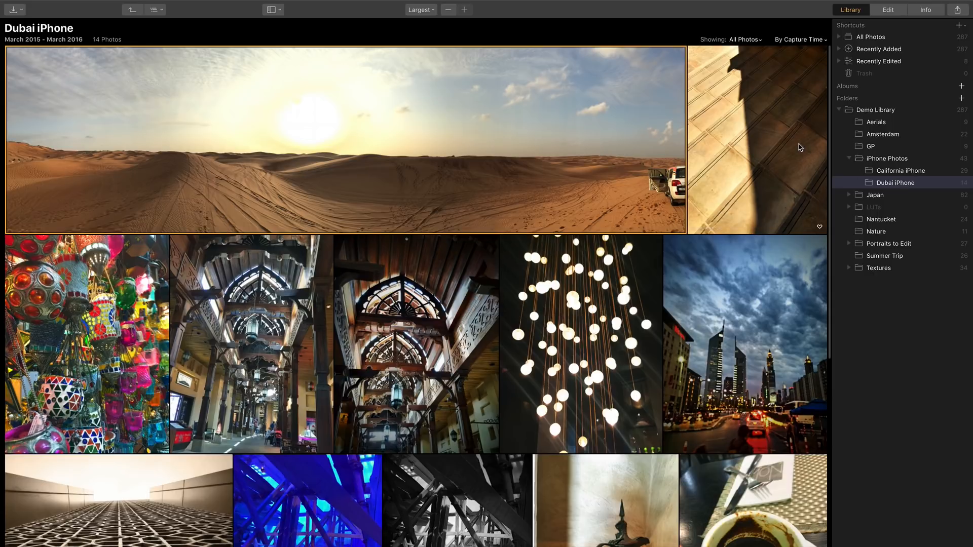
mouse_move(730, 131)
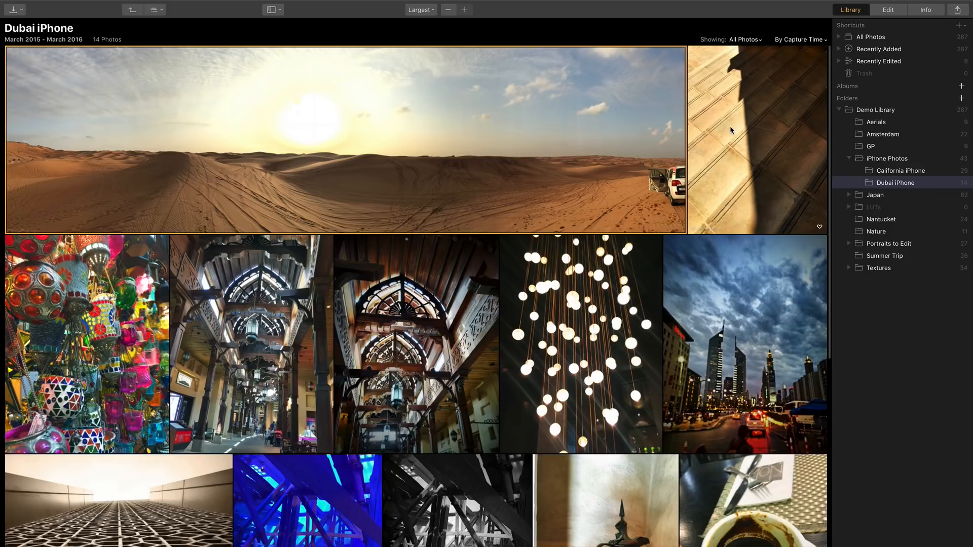
mouse_move(887, 182)
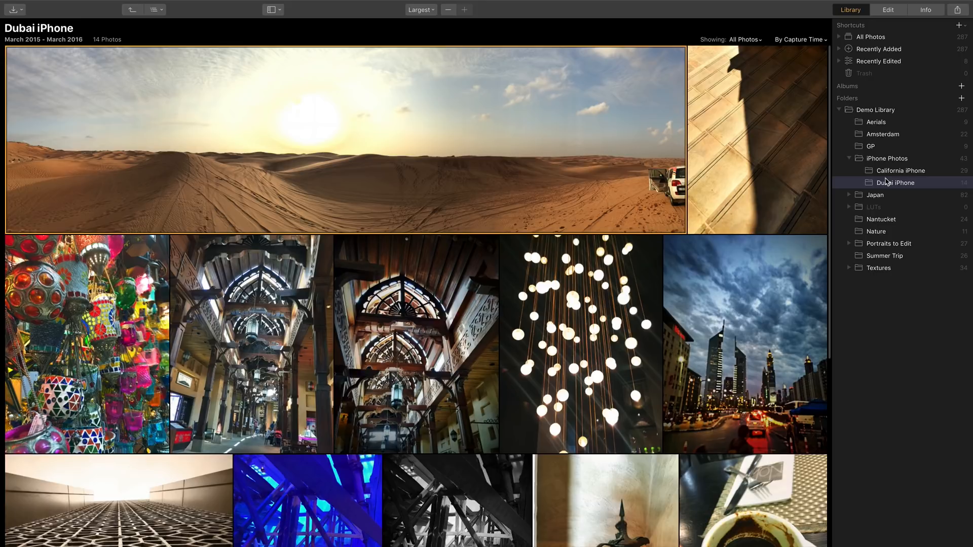
mouse_move(661, 143)
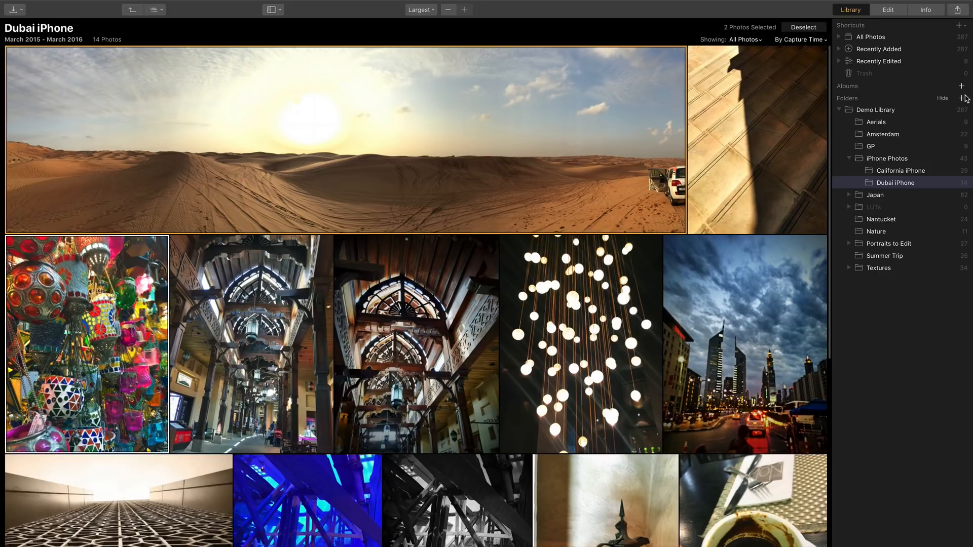
Create an album from the two chosen photos, rename it Dubai Selected Images, and return to Dubai iPhone.
click(961, 98)
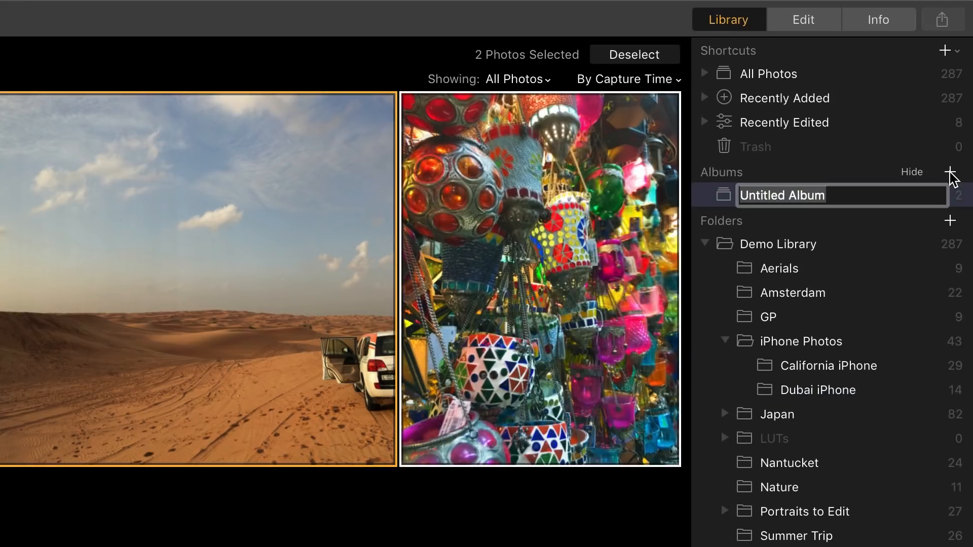
text(Dubai Selects)
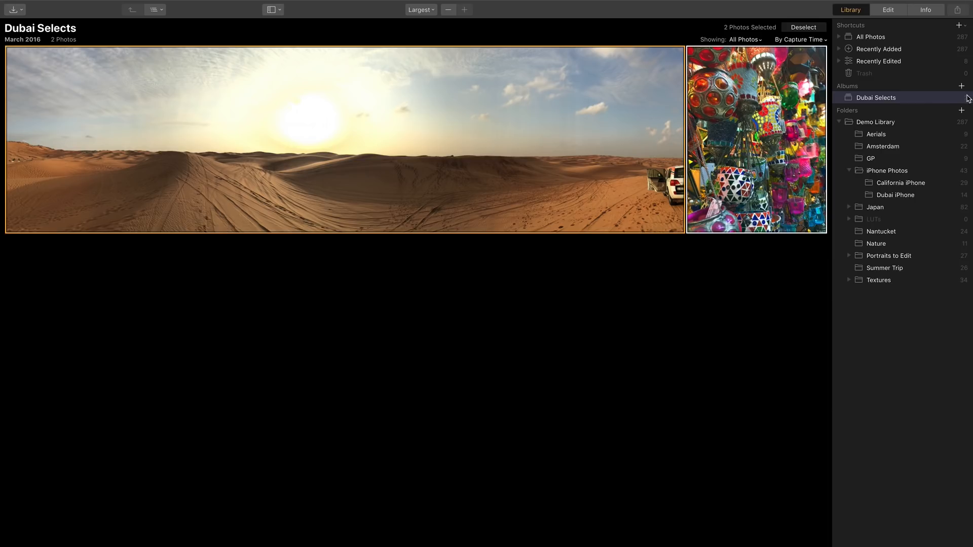
mouse_move(888, 105)
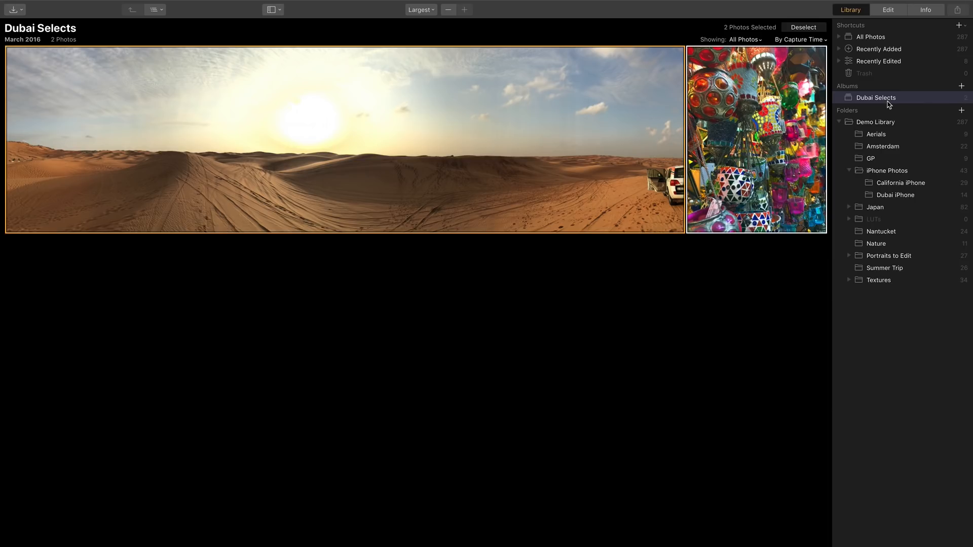
right_click(875, 97)
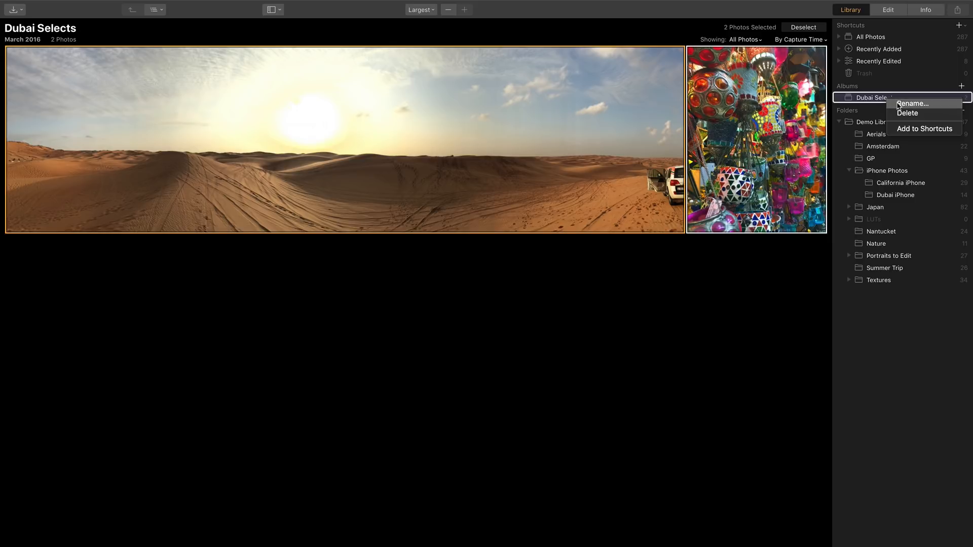
click(911, 103)
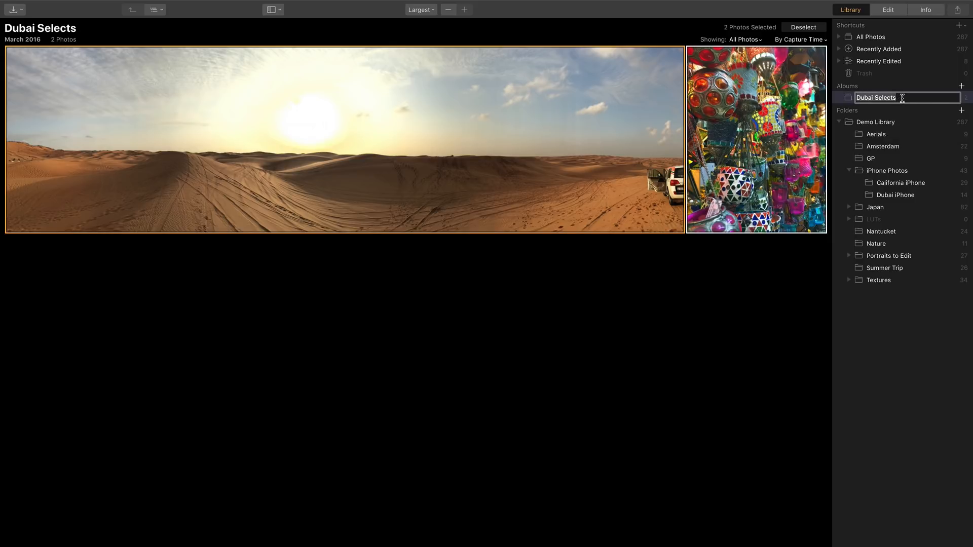
click(895, 194)
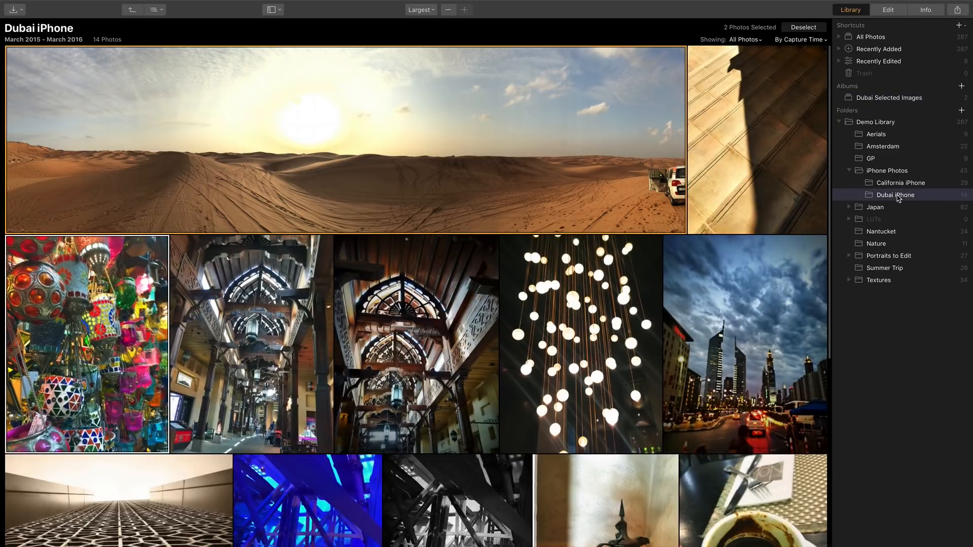
mouse_move(600, 153)
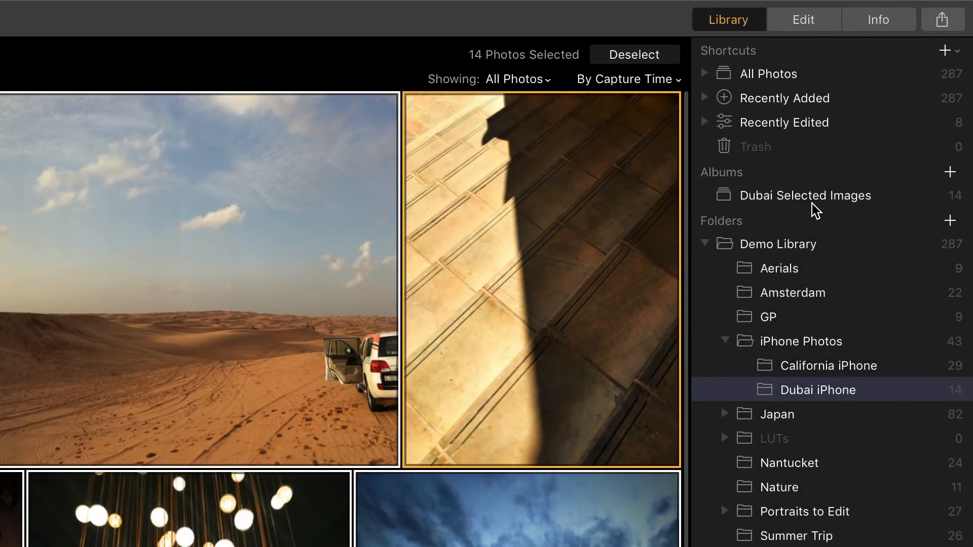
Switch to the Dubai Selected Images album and view the sunlit steps photo on its own.
click(806, 194)
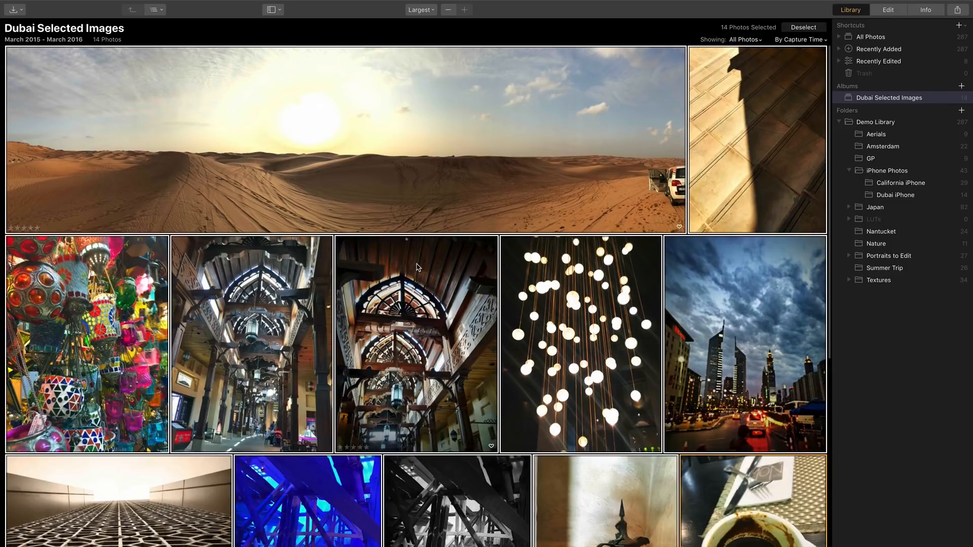
double_click(346, 139)
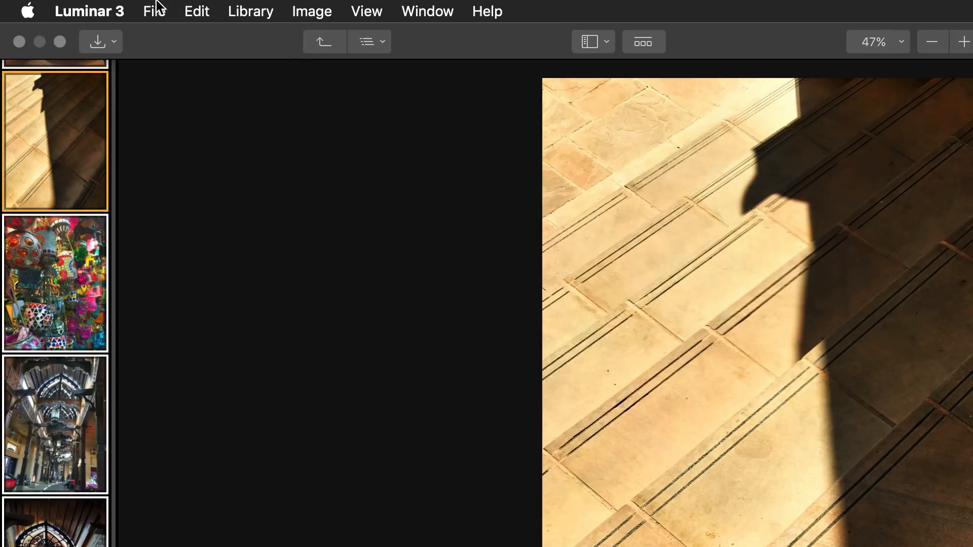
Rate the hanging lights photo and give the black-and-white boat frame photo five stars.
click(195, 10)
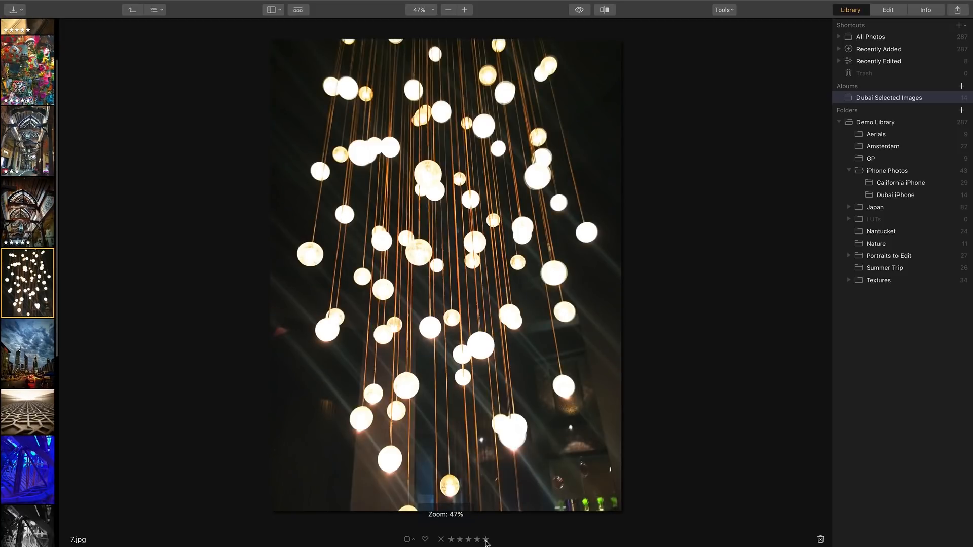
click(460, 539)
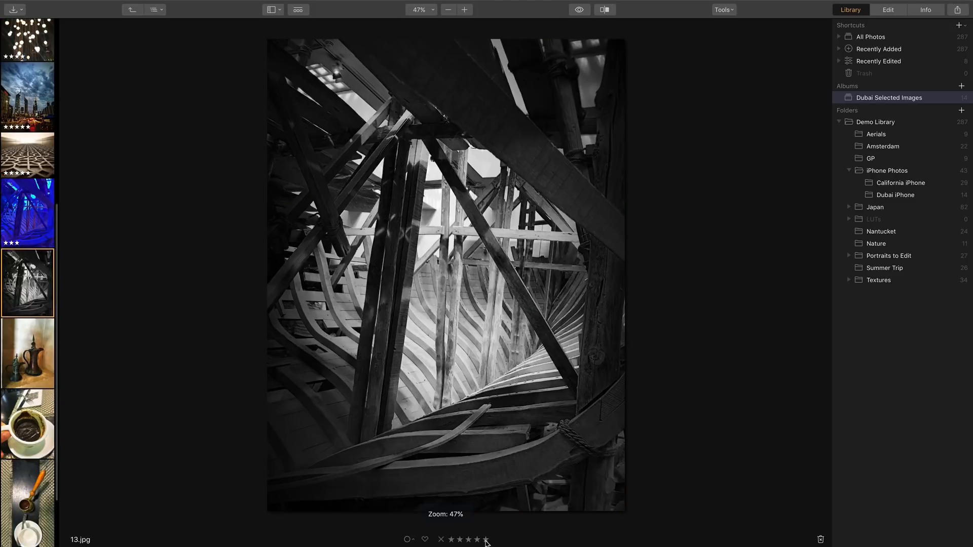
click(27, 283)
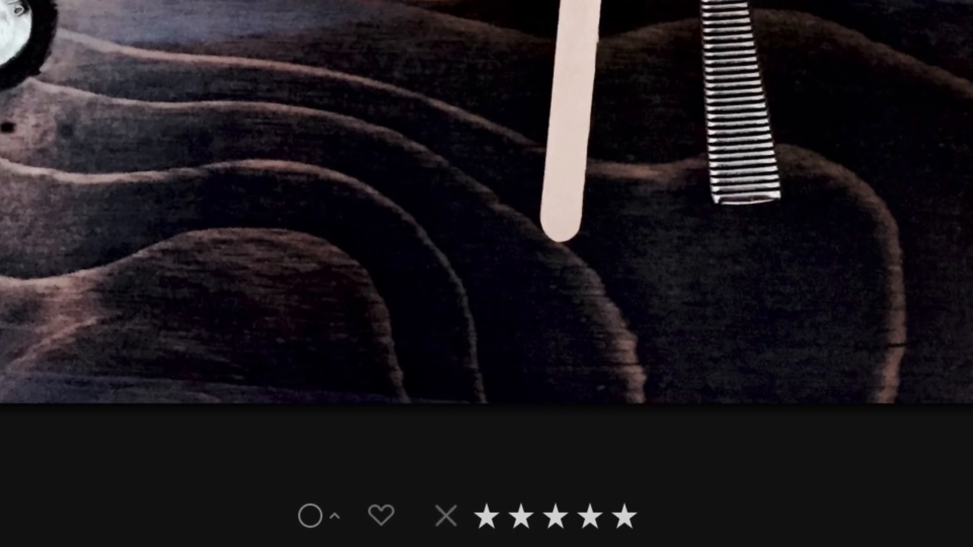
Move through the remaining album photos to favourite, reject and rate them.
scroll(down, 3)
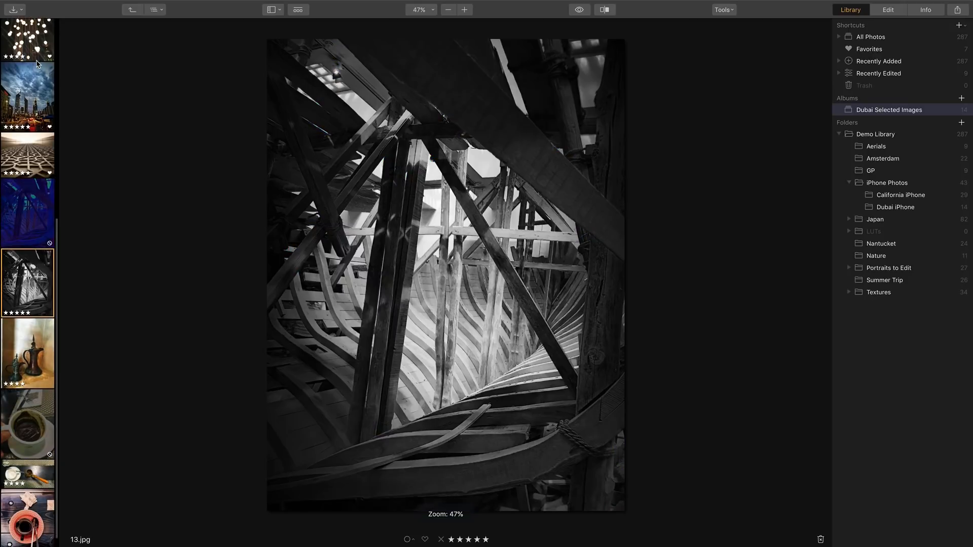
click(27, 352)
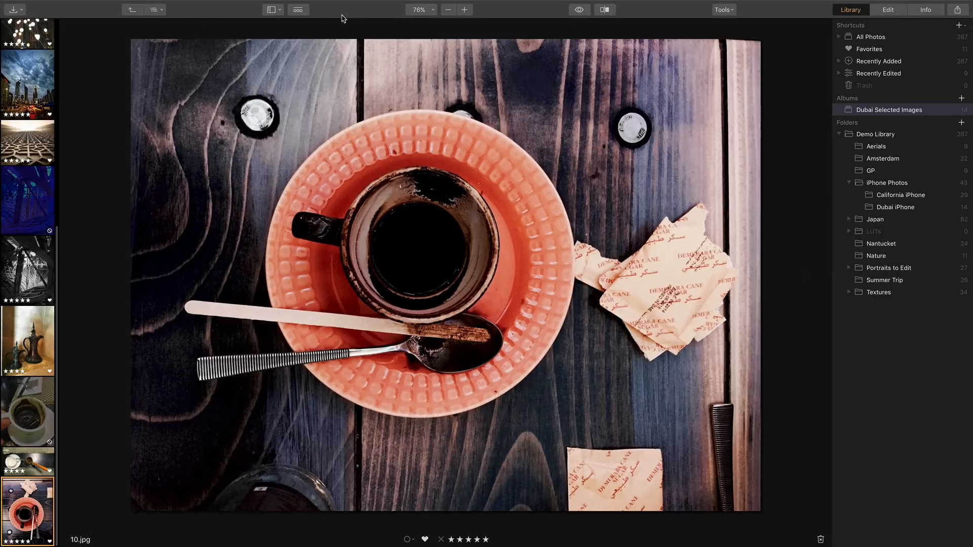
Return to the album grid and filter it to show only the 5-star photos.
click(297, 9)
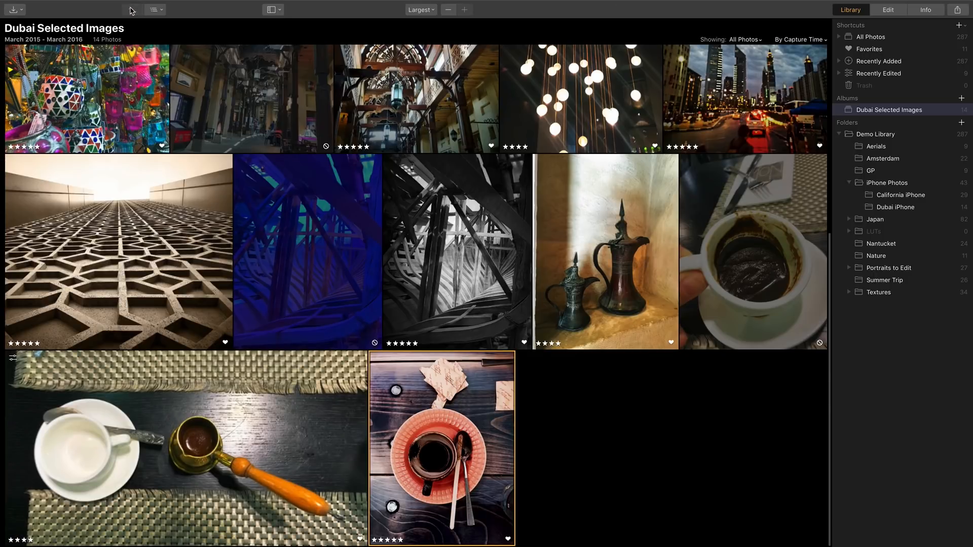
scroll(down, 3)
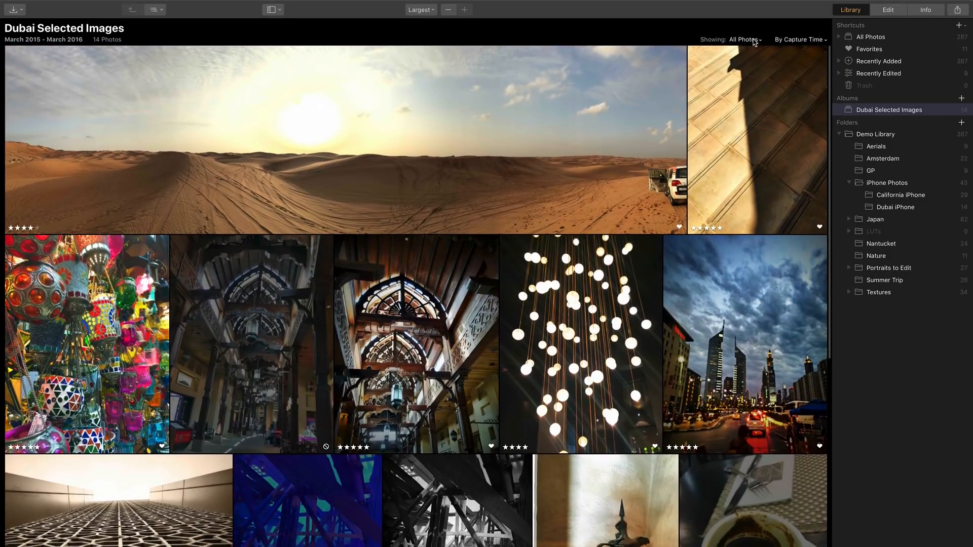
click(743, 39)
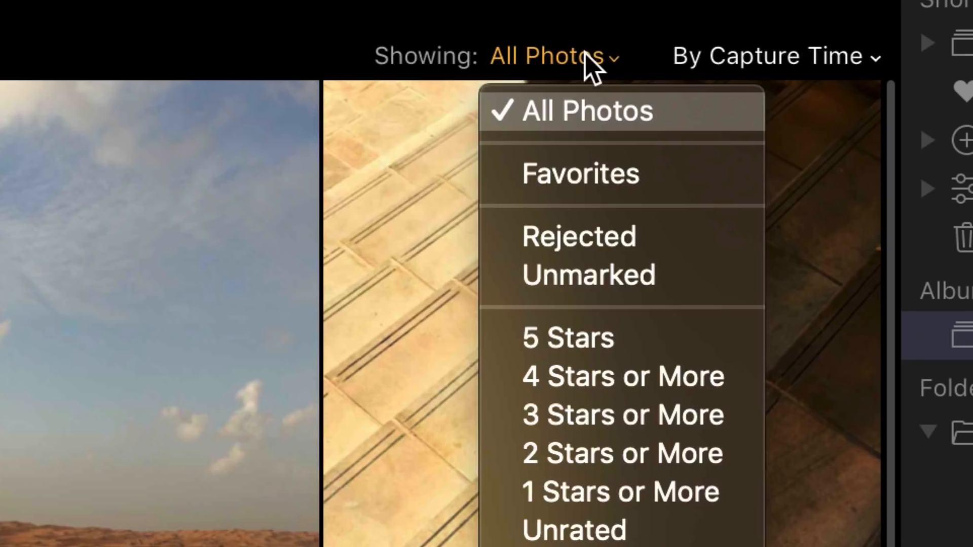
click(567, 338)
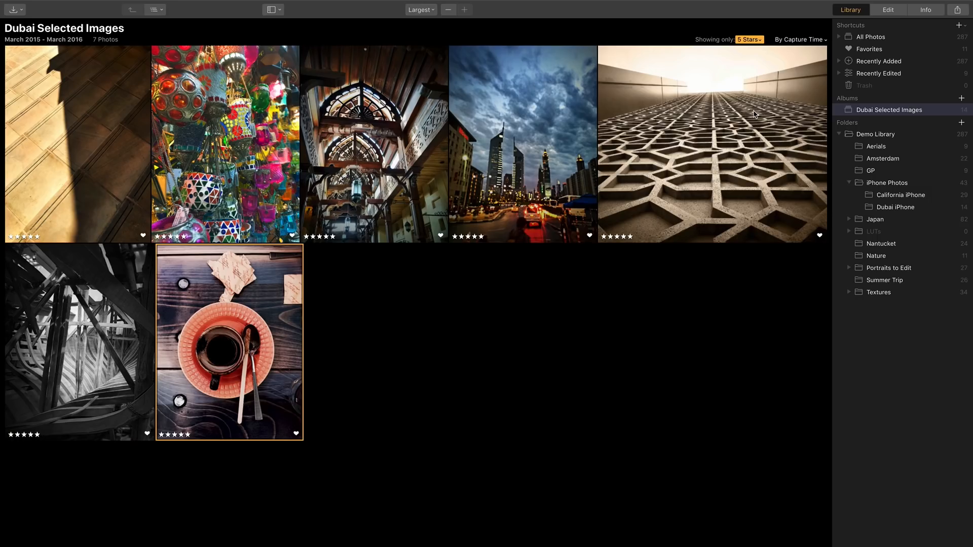
mouse_move(747, 104)
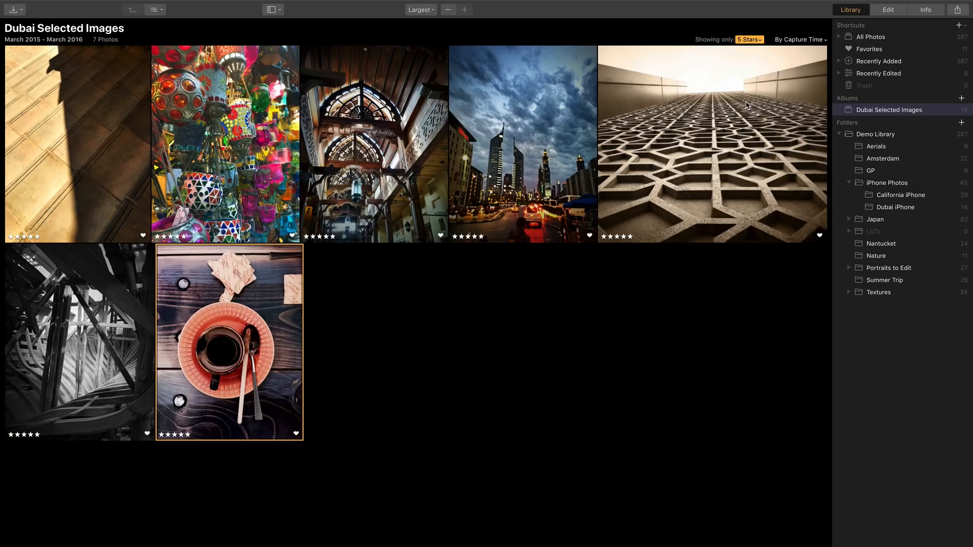
Switch the filter to the album's 11 favourites and reopen the filter list.
click(747, 39)
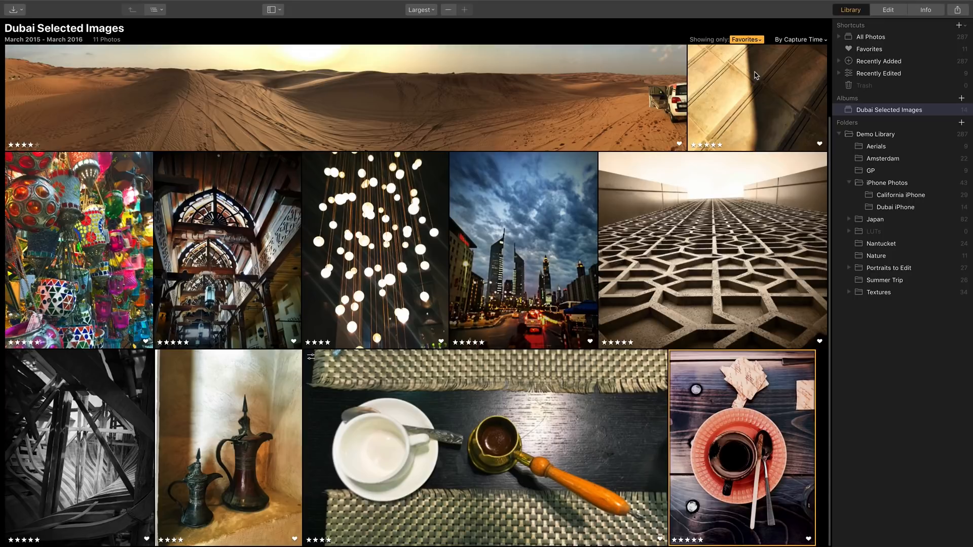
mouse_move(678, 186)
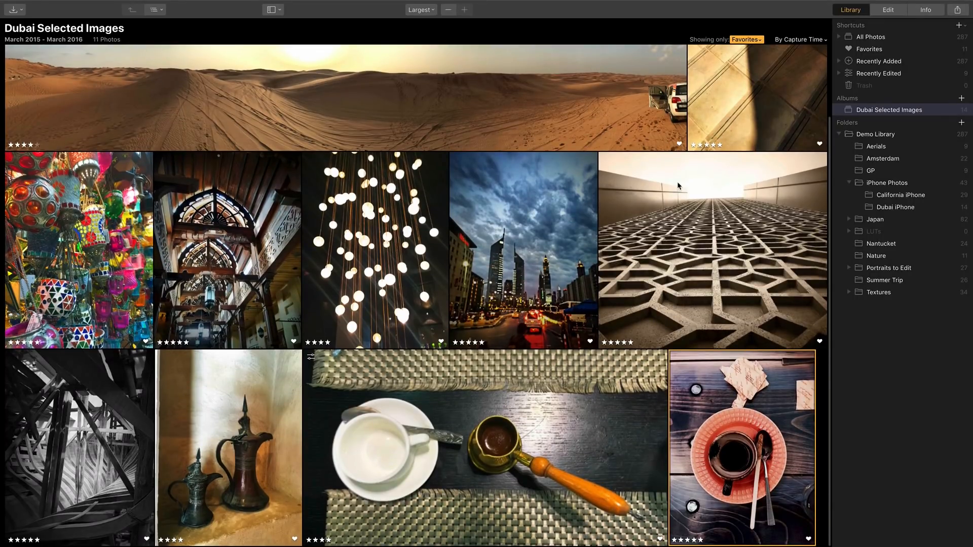
click(748, 40)
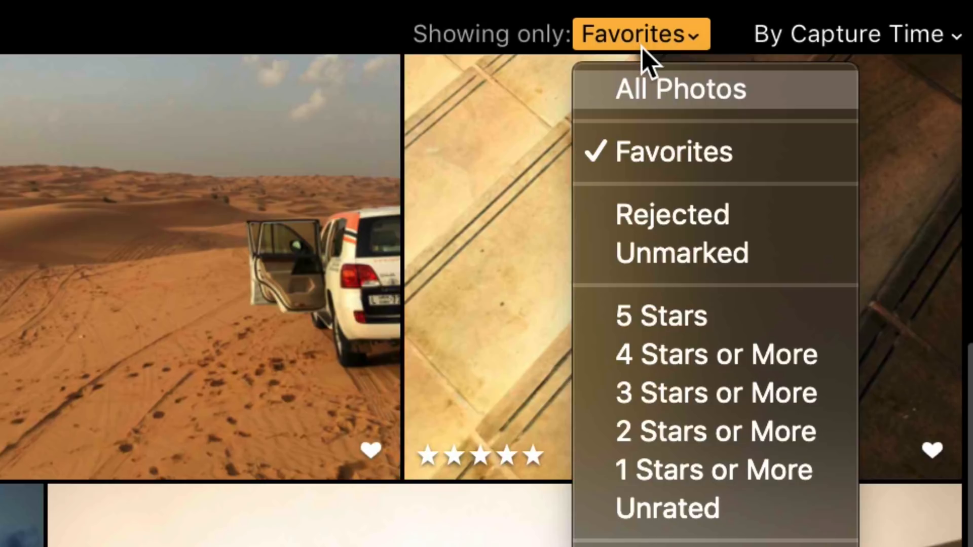
Filter to the three rejected photos and select them all for removal.
click(671, 213)
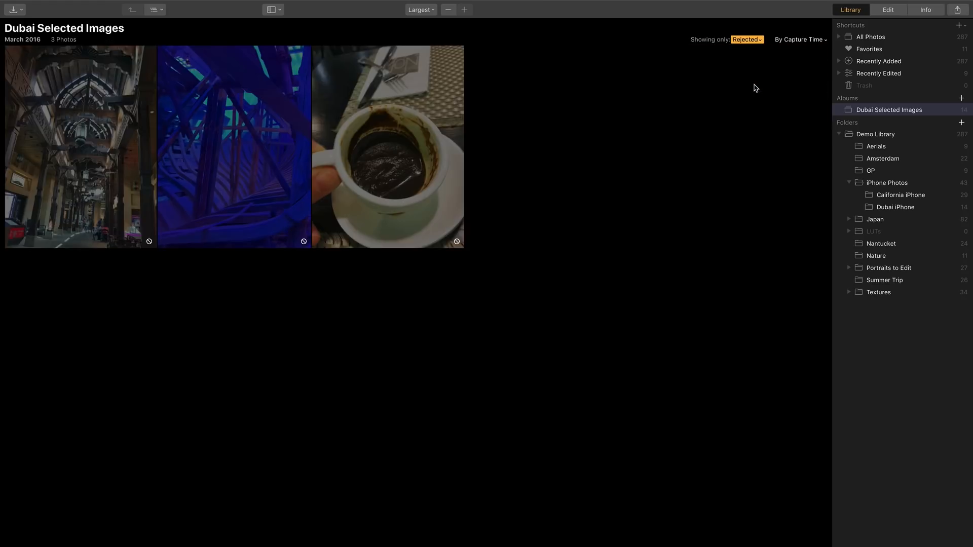
mouse_move(601, 123)
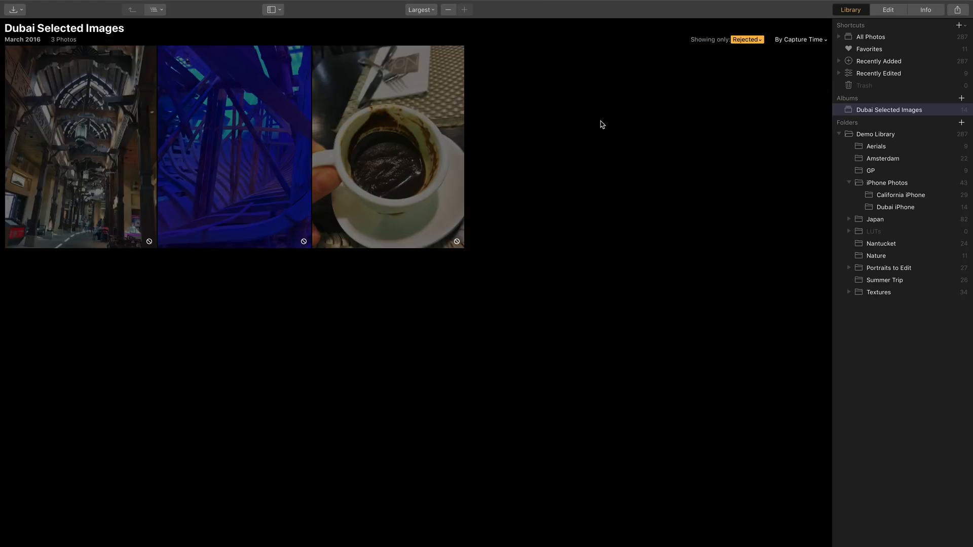
key(cmd+a)
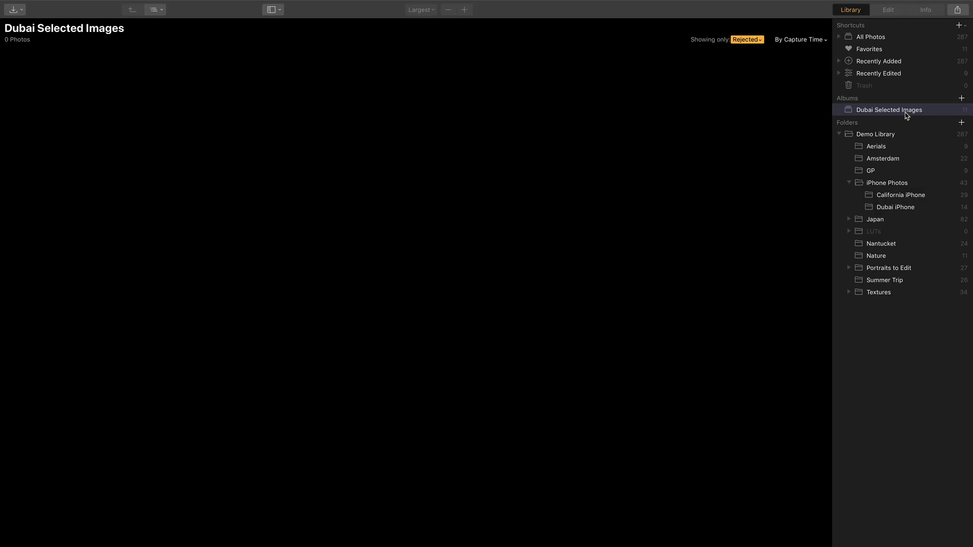
click(894, 206)
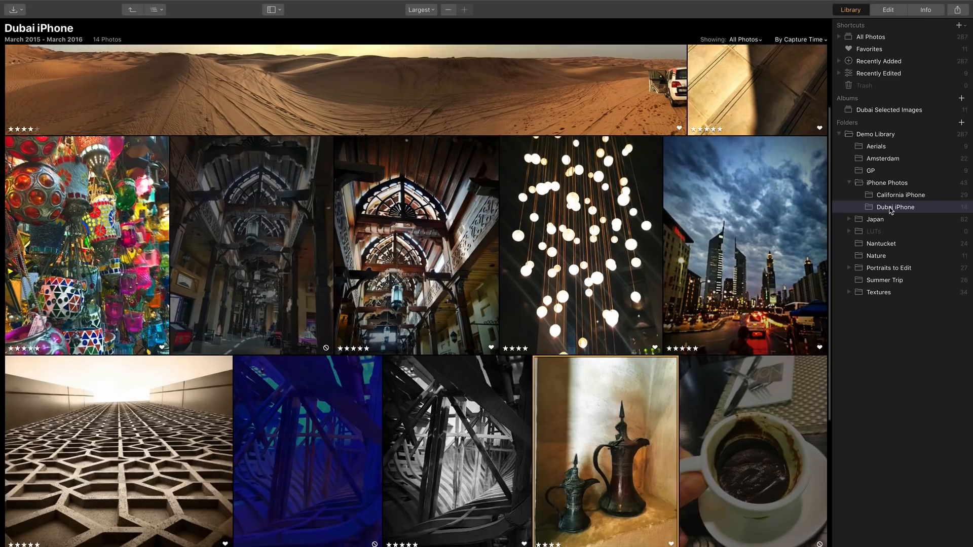
scroll(down, 3)
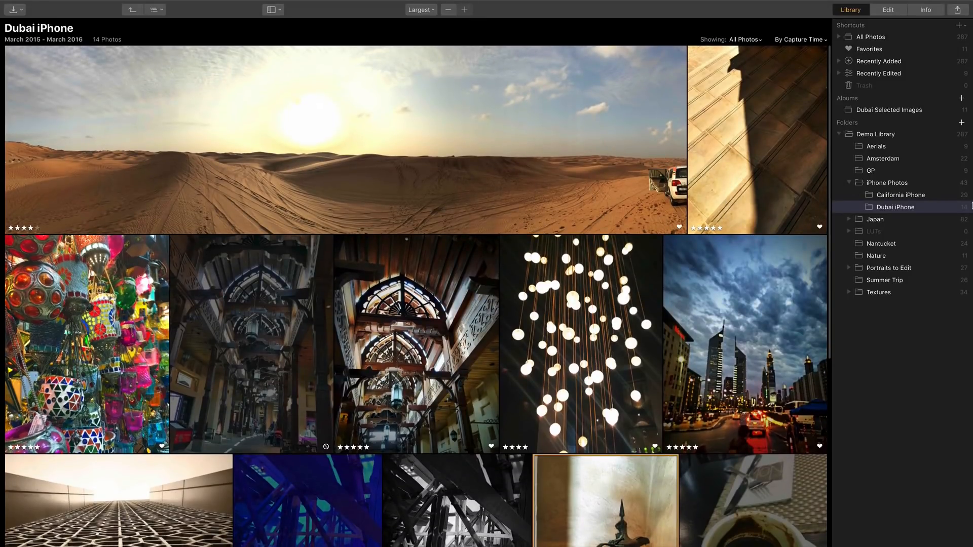
click(889, 109)
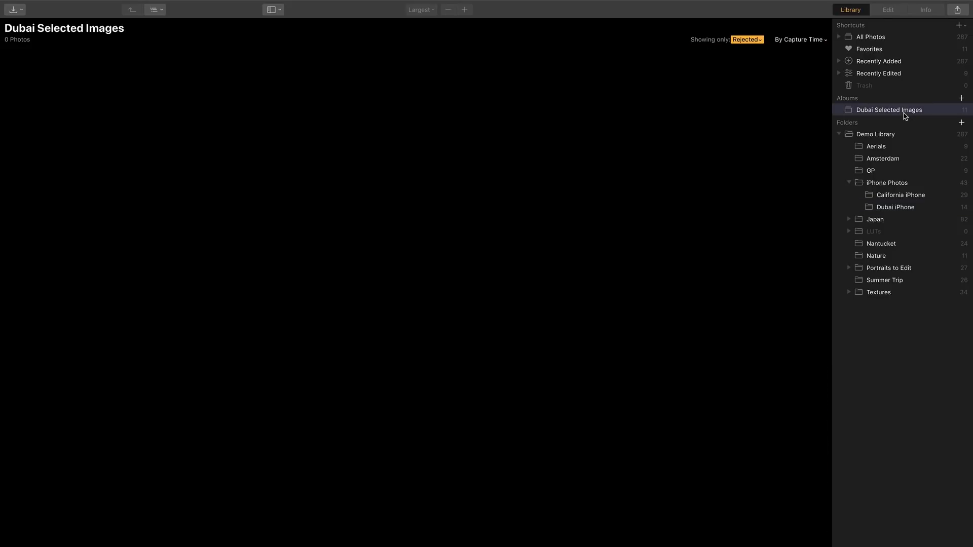
Filter the album to its favourites, then down to the seven 5-star photos.
click(747, 40)
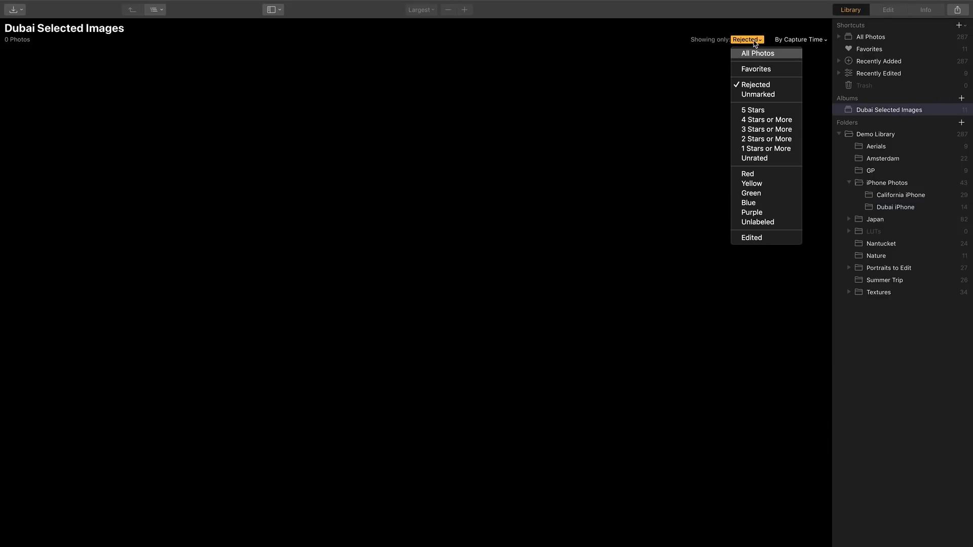
mouse_move(756, 69)
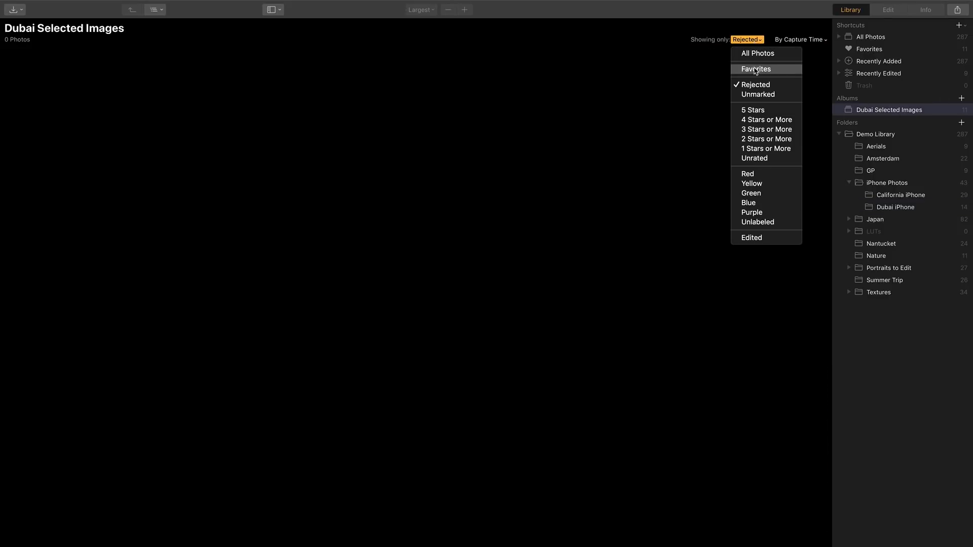
click(755, 69)
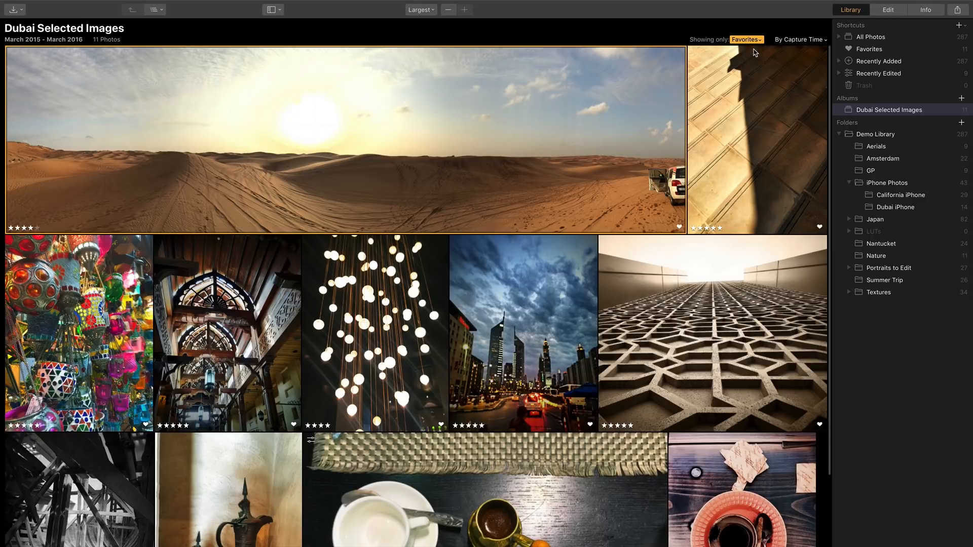
click(747, 40)
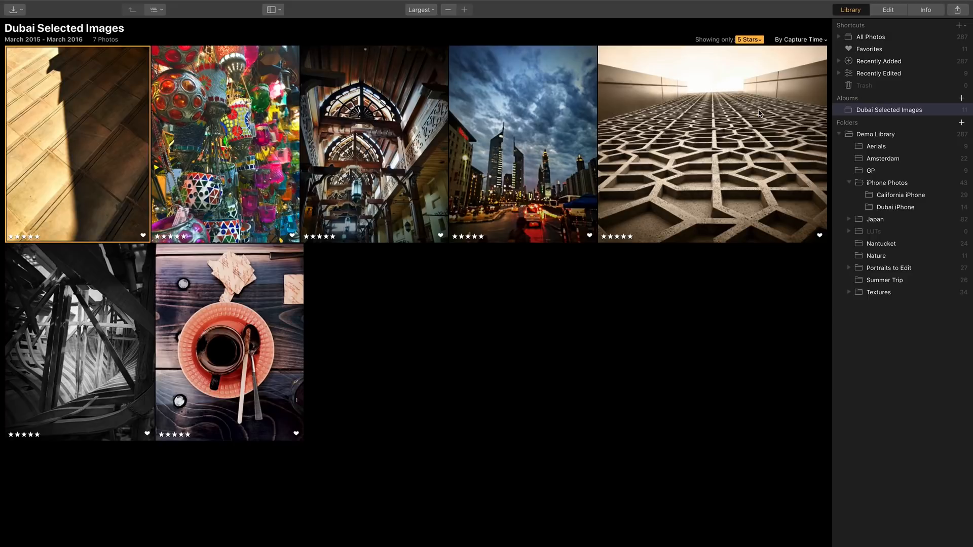
mouse_move(133, 128)
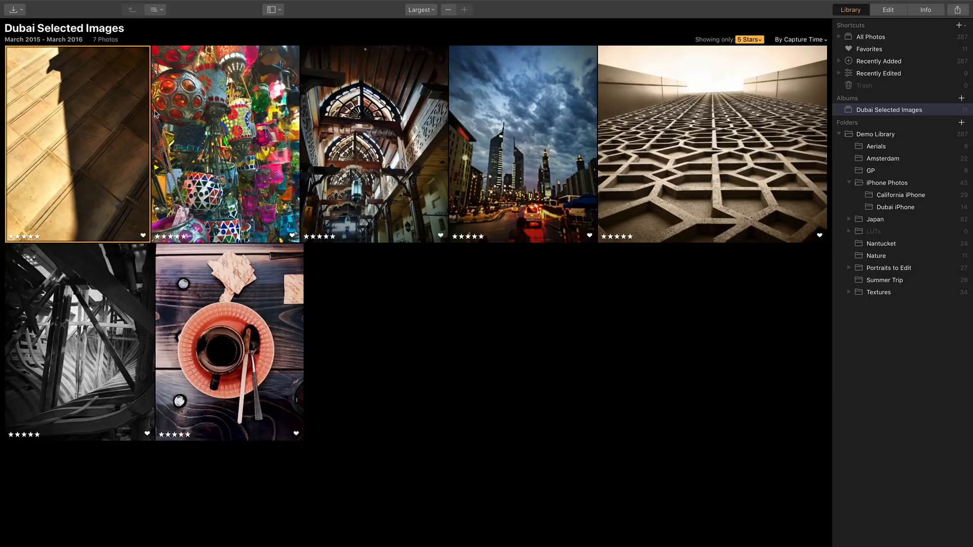
mouse_move(98, 84)
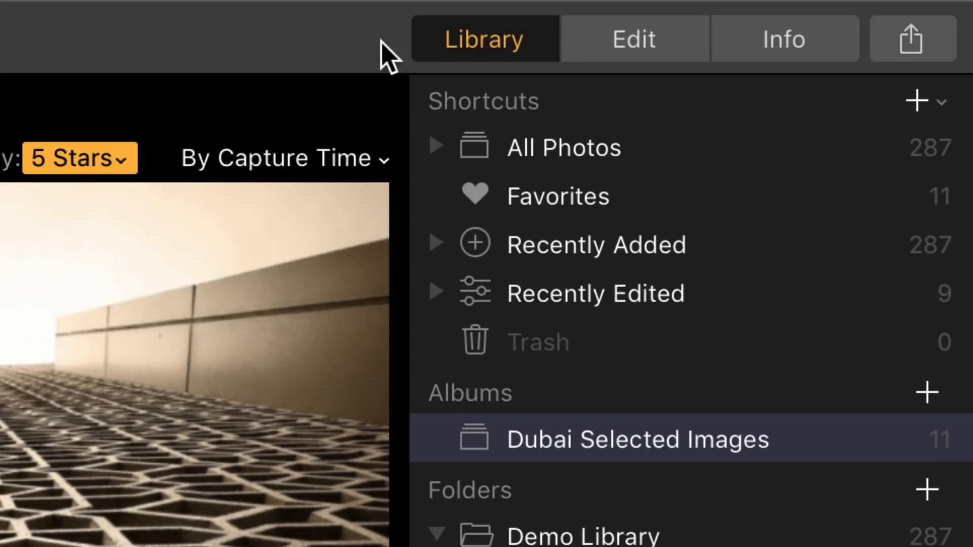
Edit the first photo and apply the AI Image Enhancer look from the Essentials collection.
click(633, 38)
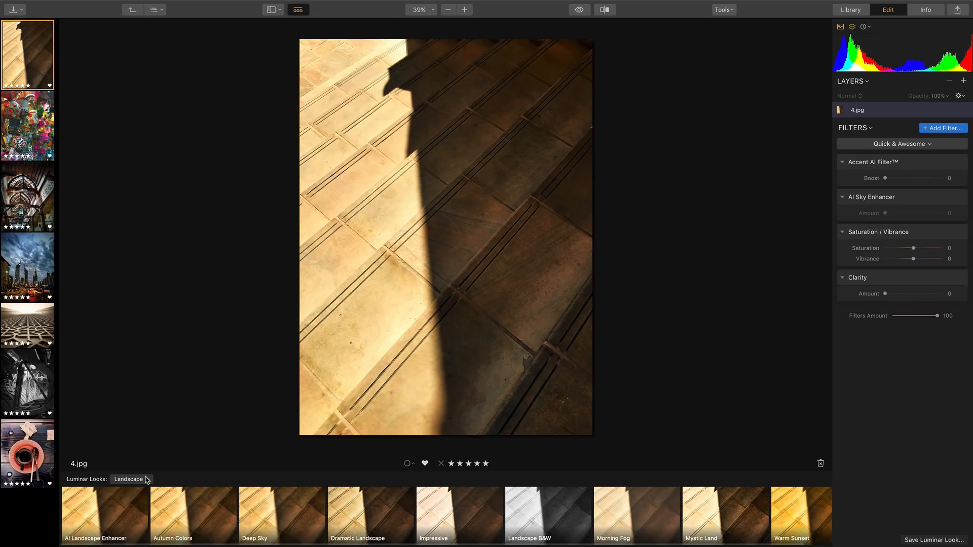
click(130, 479)
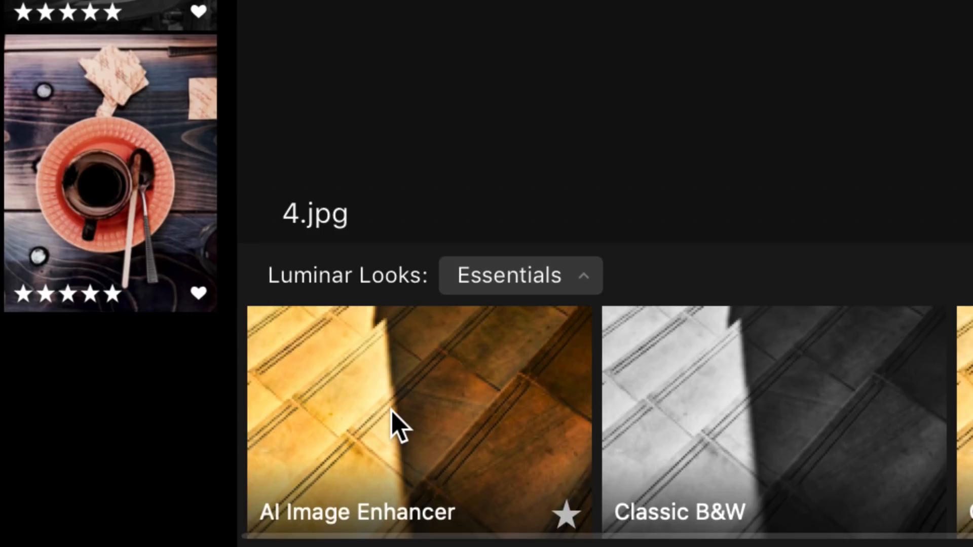
click(419, 422)
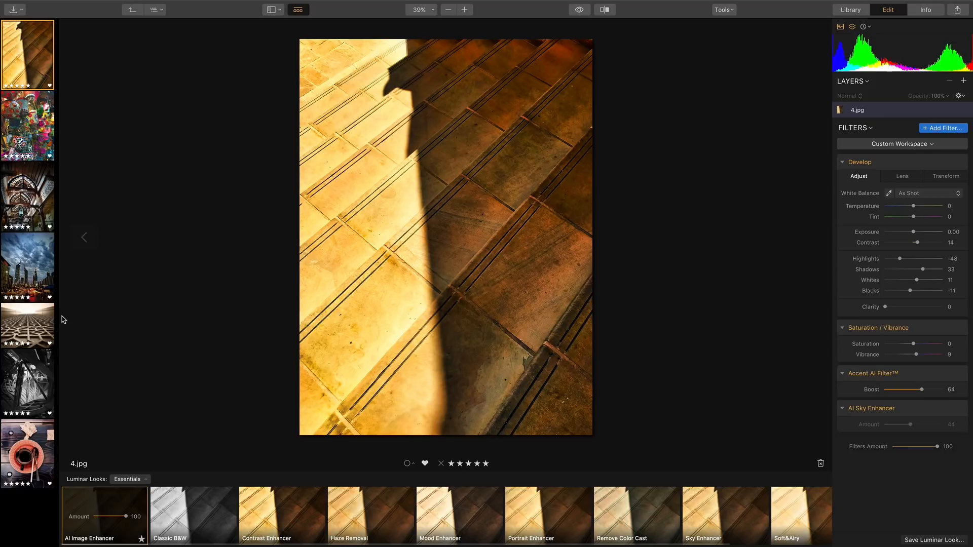
mouse_move(24, 99)
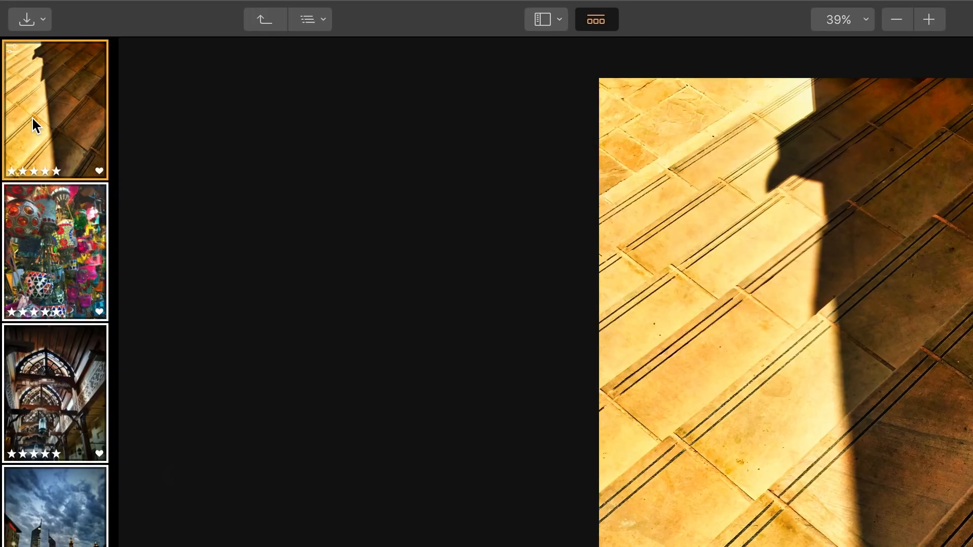
Sync the AI Image Enhancer adjustments to the other 5-star photos.
right_click(55, 109)
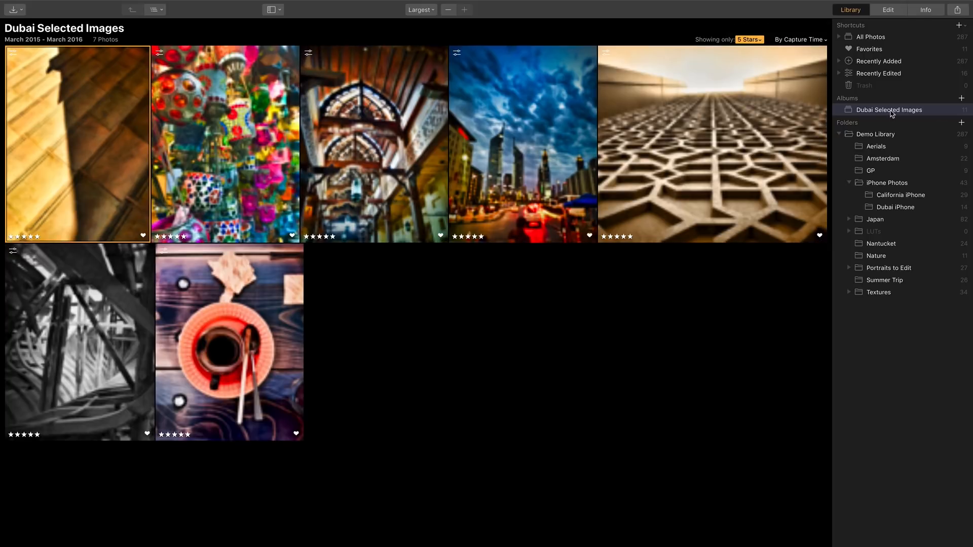
Reopen the Dubai Selected Images album to review the seven enhanced thumbnails.
click(958, 9)
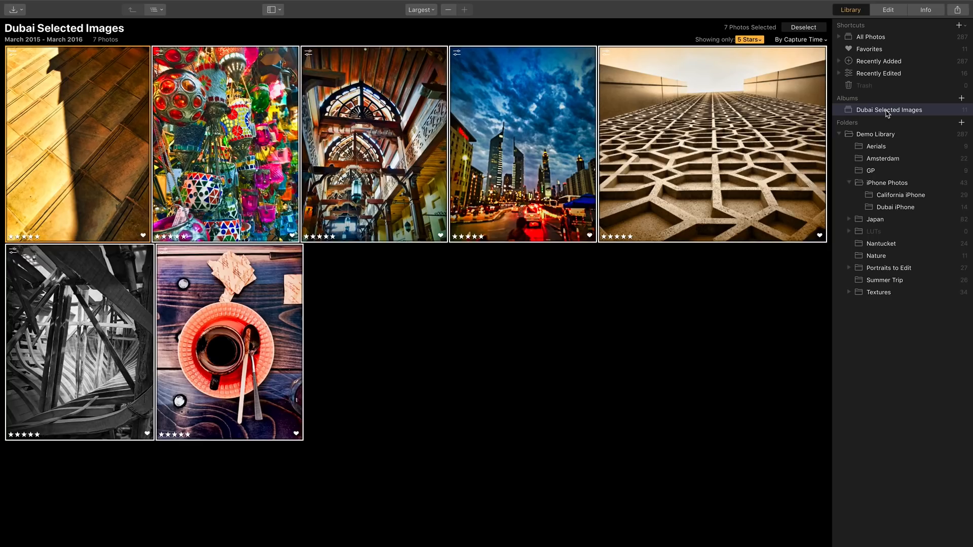
mouse_move(892, 131)
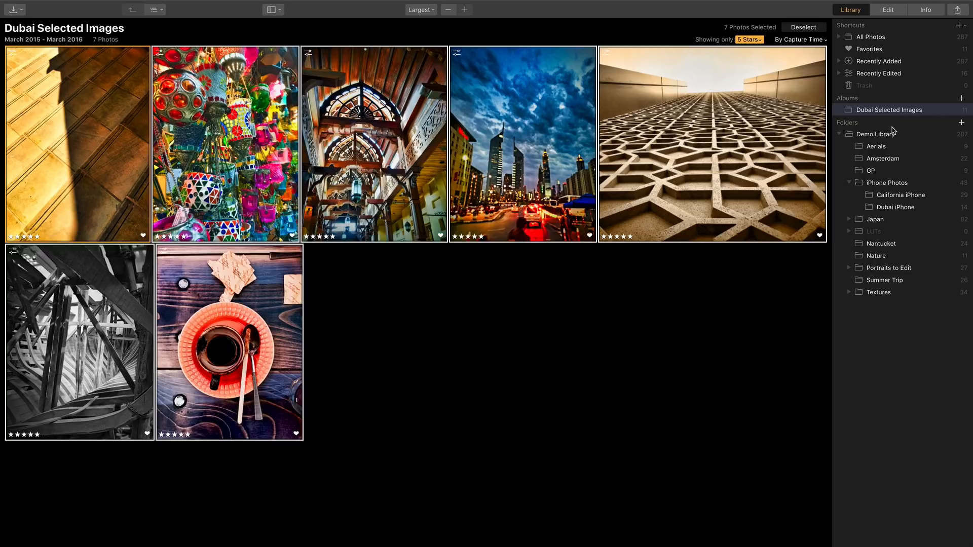
mouse_move(745, 32)
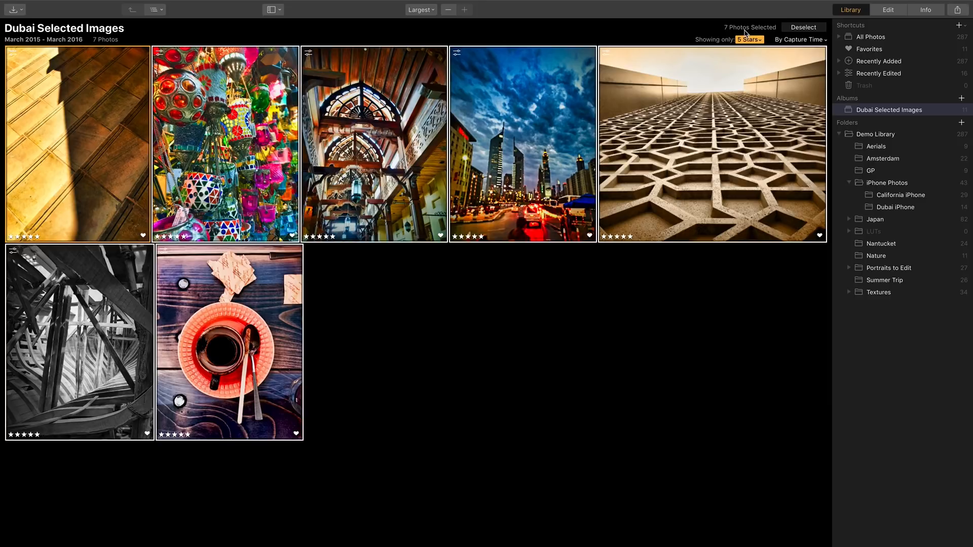
mouse_move(738, 52)
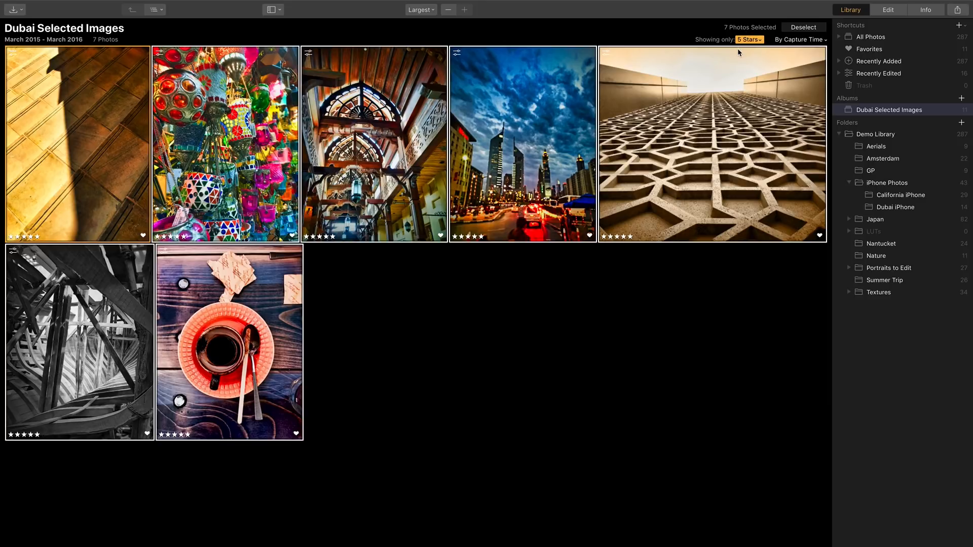